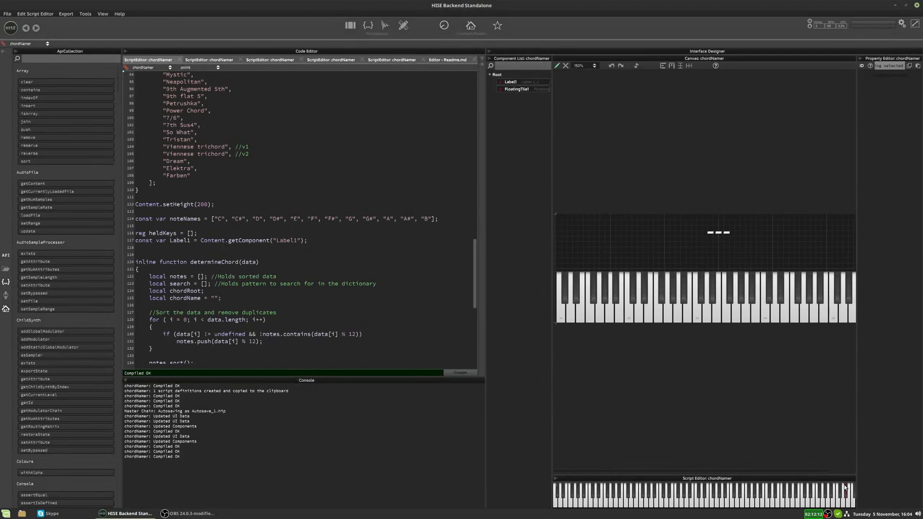
mouse_move(859, 270)
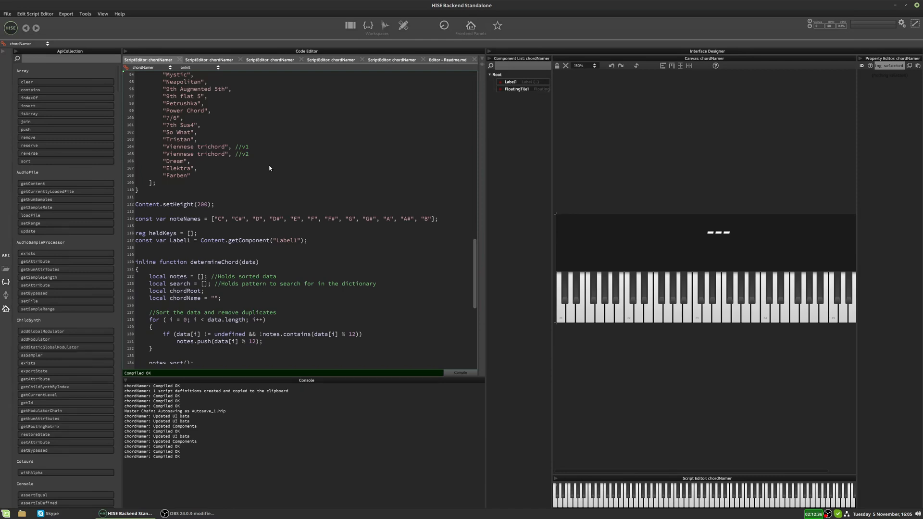
scroll("down", 3)
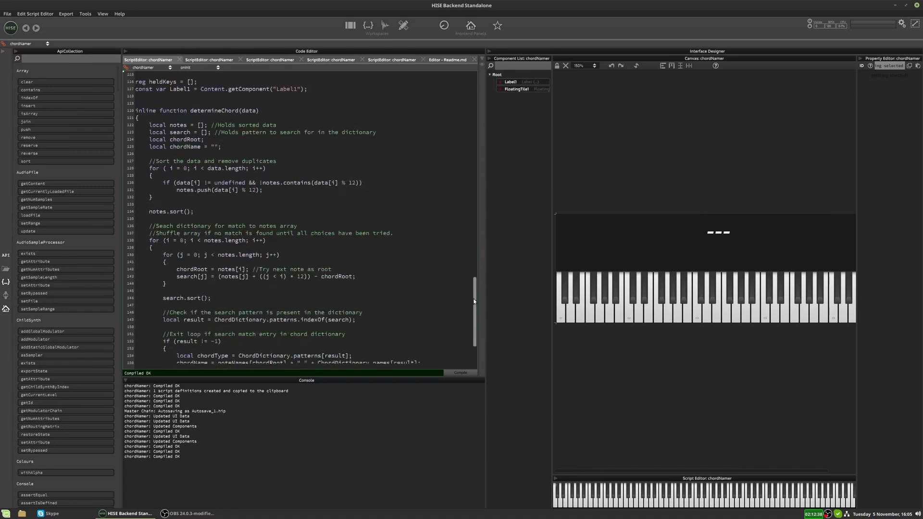
scroll("down", 3)
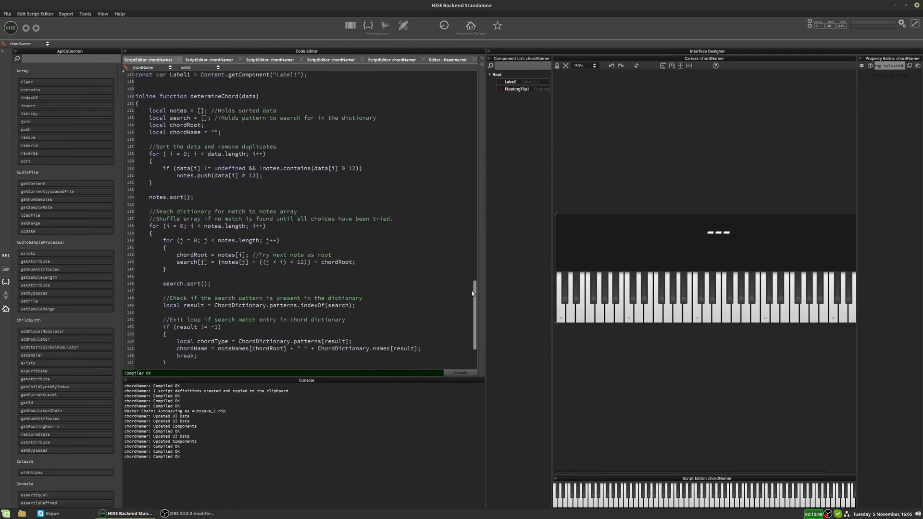
scroll("up", 3)
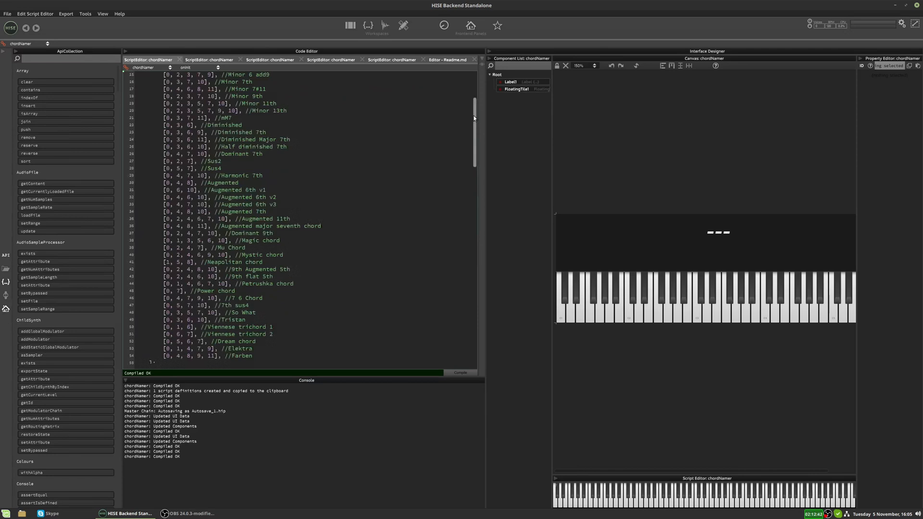
scroll("down", 3)
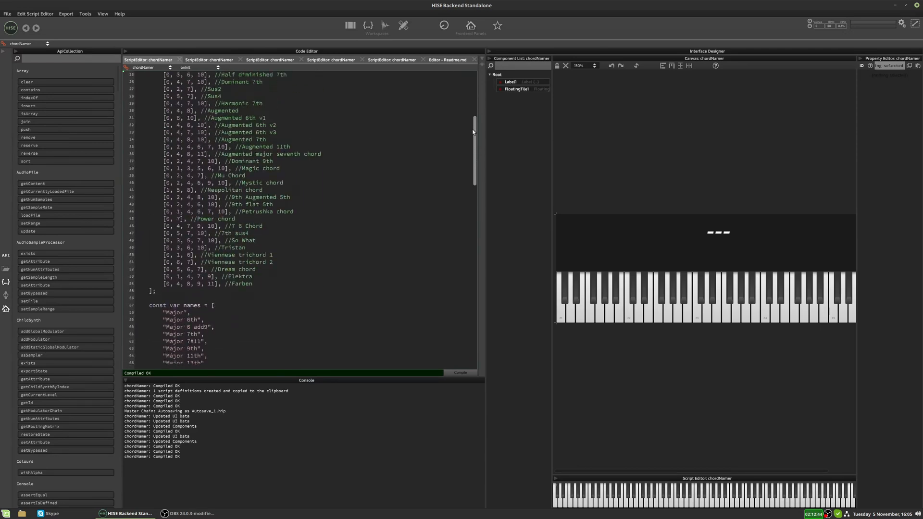
scroll("down", 3)
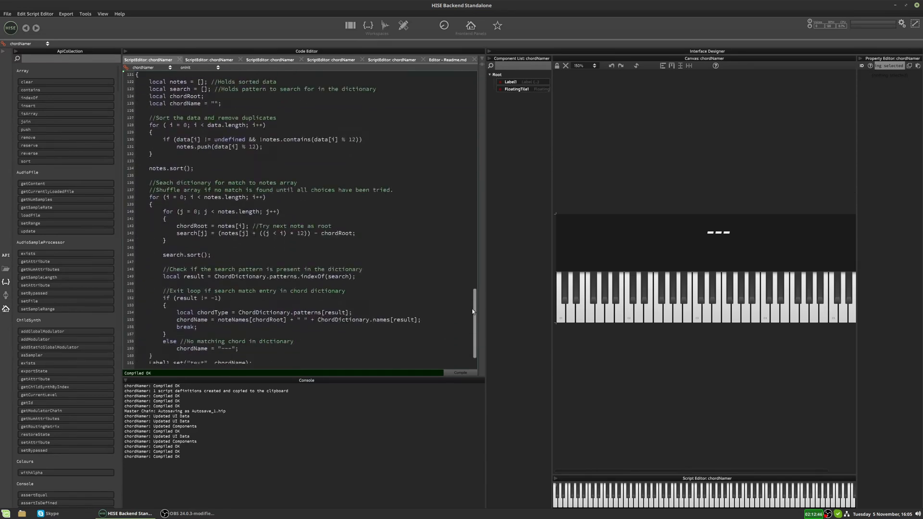
scroll("down", 3)
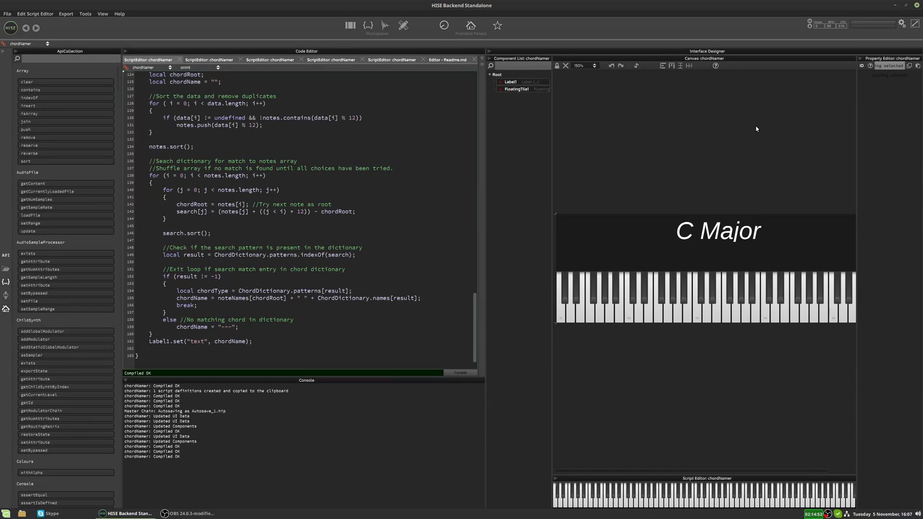
mouse_move(674, 242)
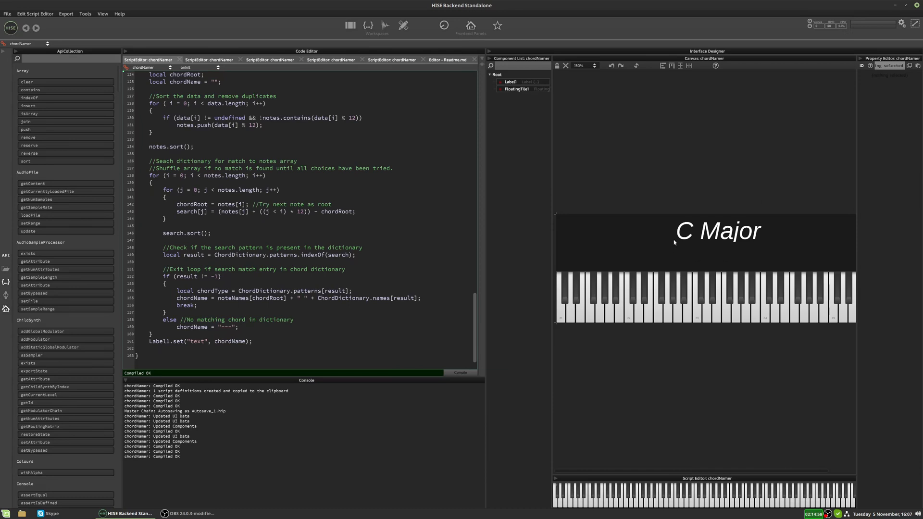
mouse_move(213, 392)
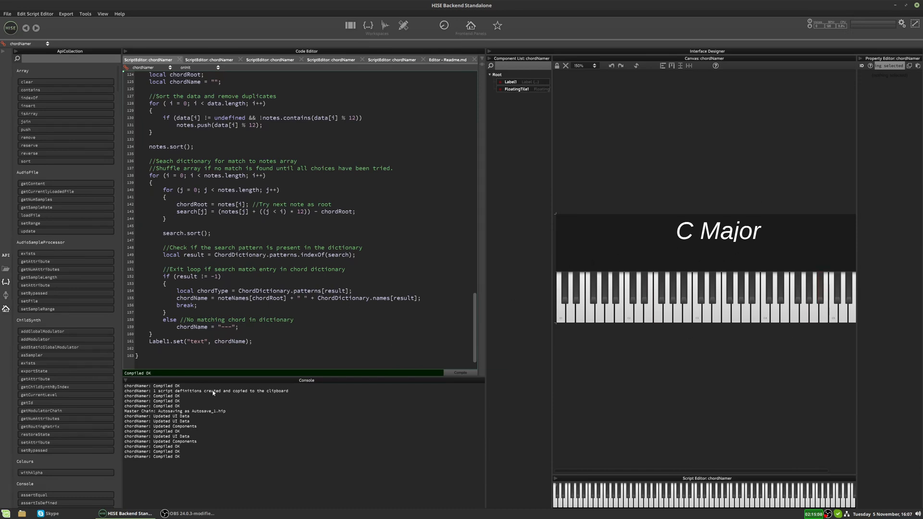
mouse_move(542, 201)
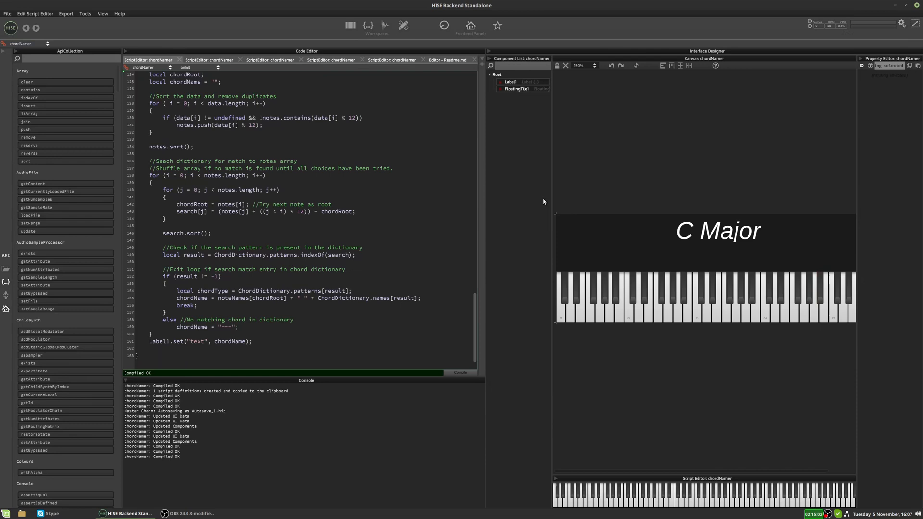